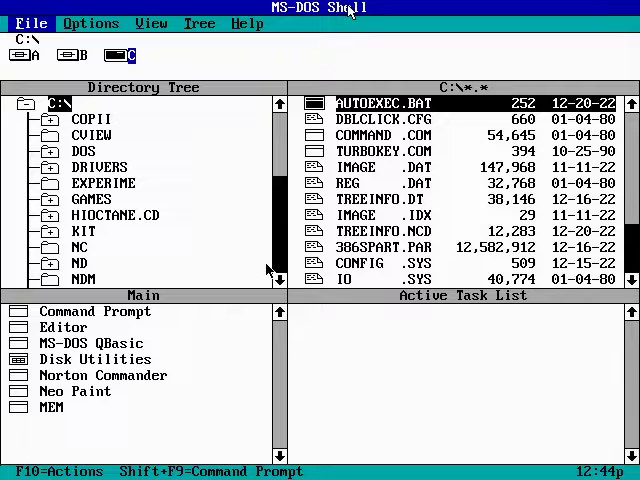
{"action": "mouse_move", "coordinate": [230, 244]}
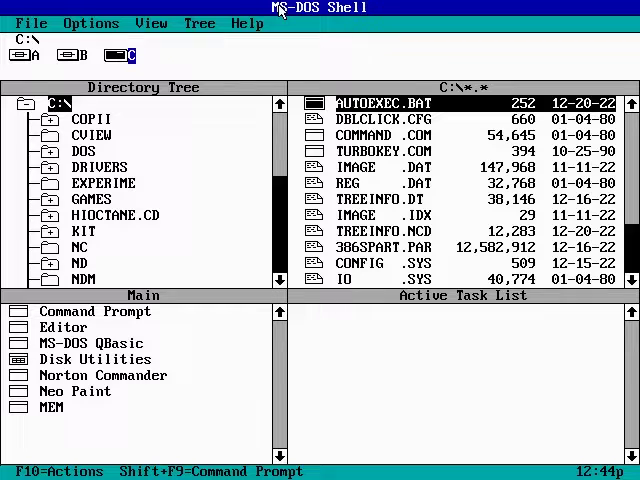
Step: Bring up the Help menu's list of help topics
{"action": "left_click", "coordinate": [246, 24]}
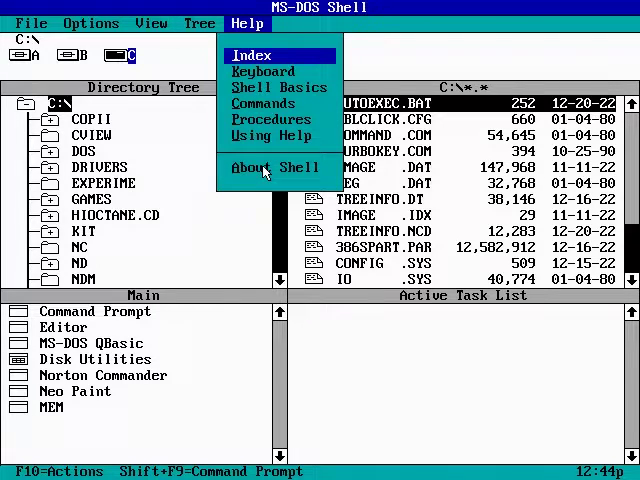
Step: View the About Shell box showing MS-DOS Shell for MS-DOS Version 6, then close it
{"action": "left_click", "coordinate": [278, 168]}
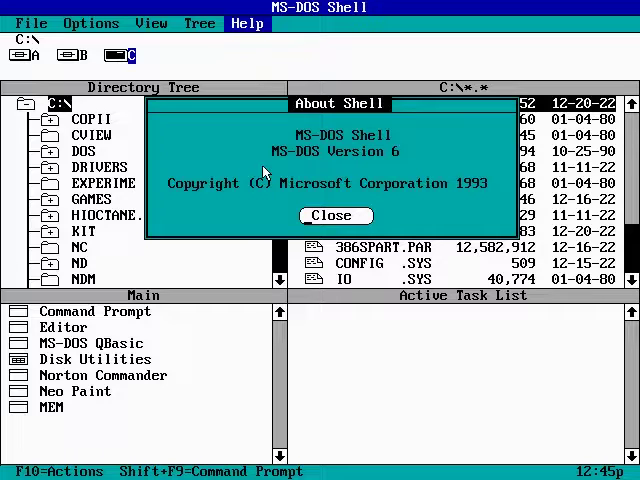
{"action": "left_click", "coordinate": [336, 216]}
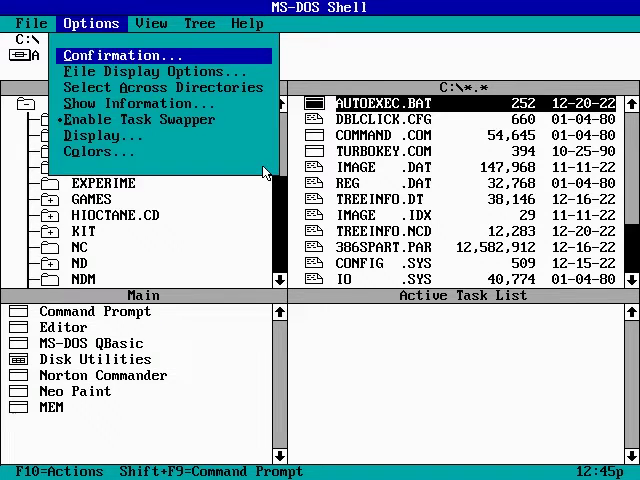
Step: Dismiss the Options menu and return to drive C's root file listing
{"action": "left_click", "coordinate": [248, 24]}
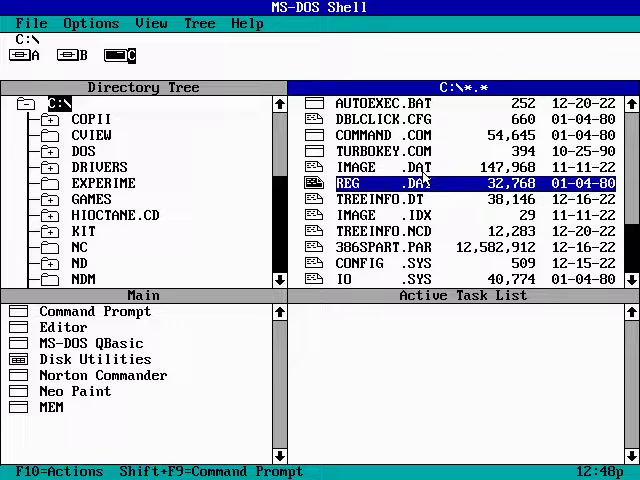
{"action": "left_click", "coordinate": [246, 22]}
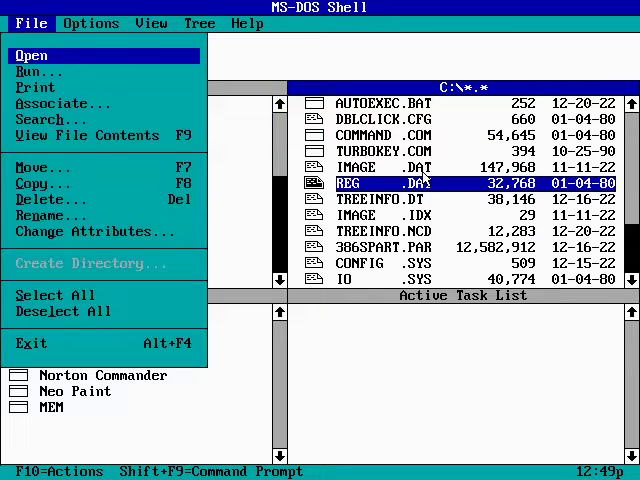
{"action": "mouse_move", "coordinate": [102, 136]}
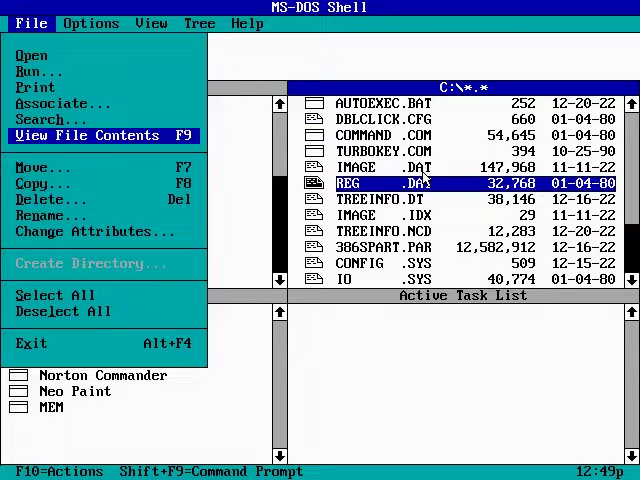
{"action": "left_click", "coordinate": [44, 184]}
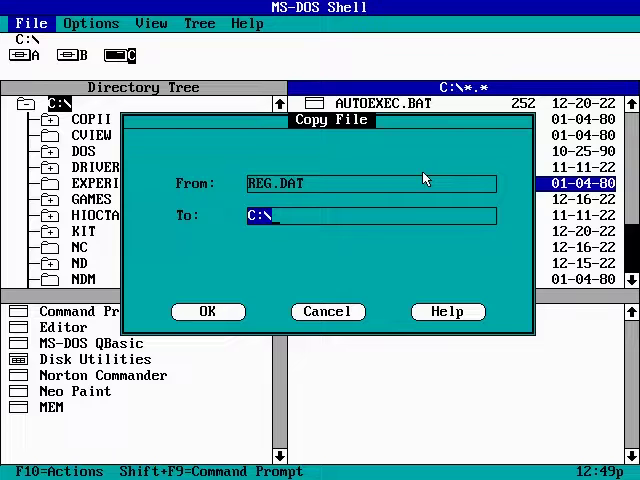
{"action": "left_click", "coordinate": [208, 312]}
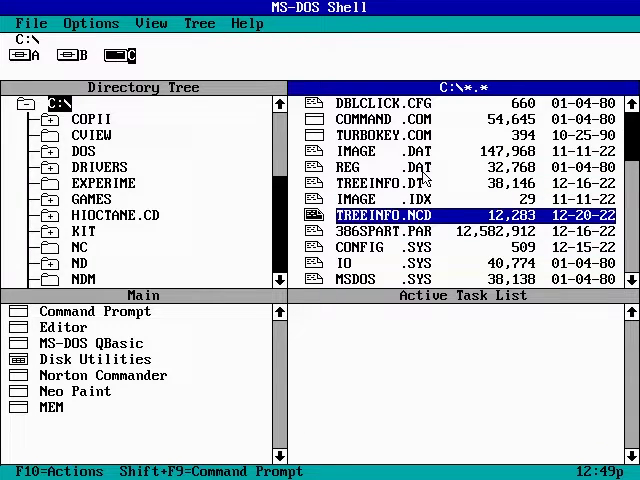
Step: Select the NC folder in the Directory Tree to list C:\NC's files
{"action": "scroll", "scroll_direction": "up", "scroll_amount": 3}
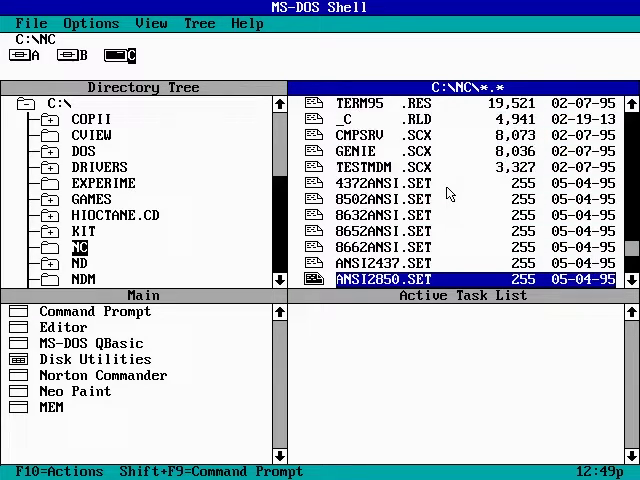
{"action": "double_click", "coordinate": [382, 280]}
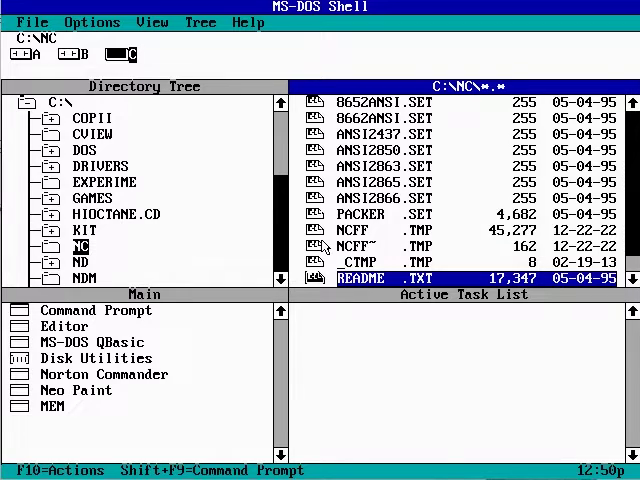
Step: Select the 162-byte MCFF.TMP file in the C:\NC list instead of README.TXT
{"action": "left_click", "coordinate": [400, 244]}
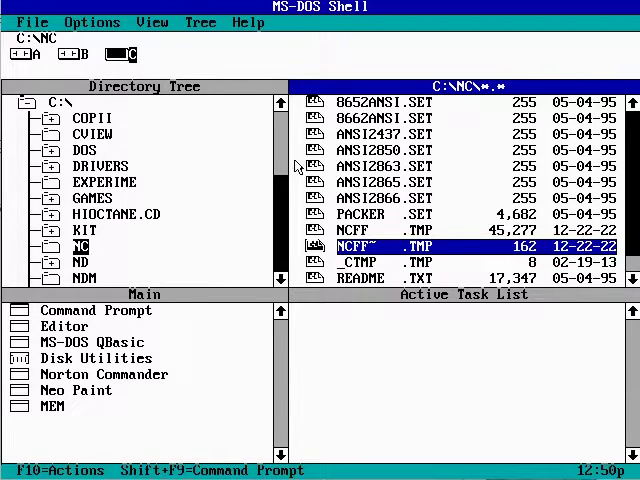
Step: Associate .TXT files with the EDIT program via File > Associate and confirm
{"action": "left_click", "coordinate": [32, 22]}
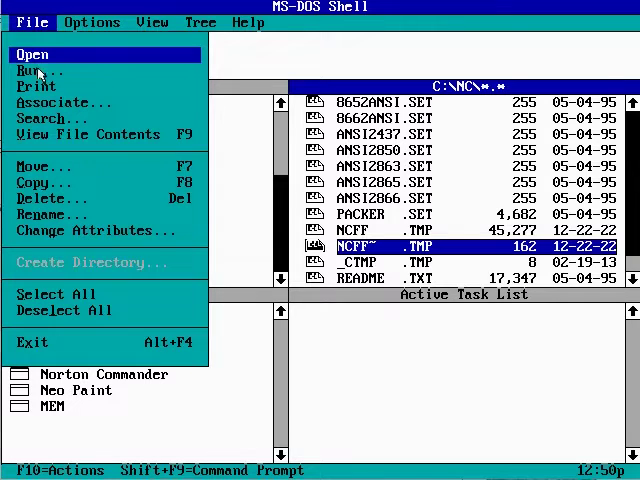
{"action": "left_click", "coordinate": [60, 102]}
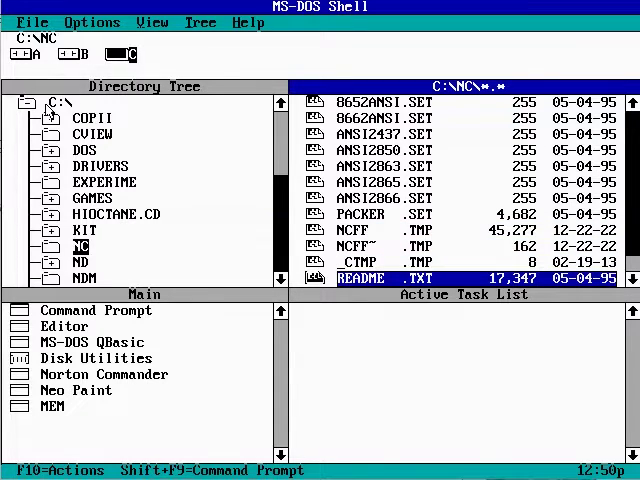
{"action": "left_click", "coordinate": [32, 20]}
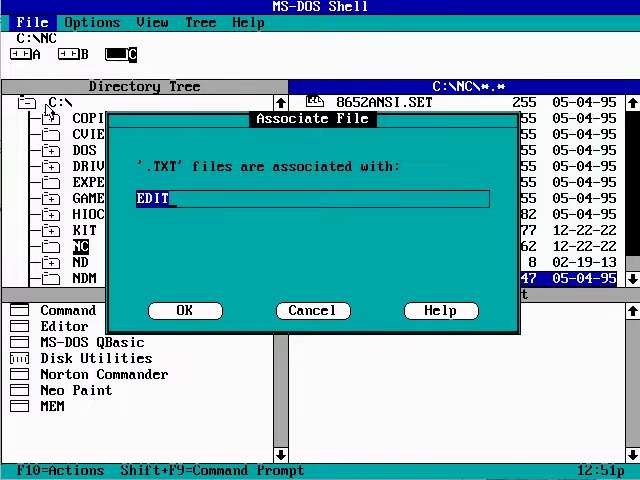
{"action": "left_click", "coordinate": [184, 312]}
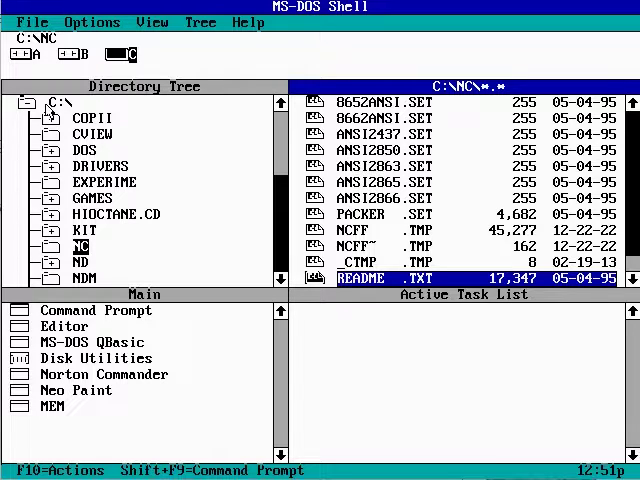
Step: View README.TXT's contents in text and hex, then leave the viewer
{"action": "left_click", "coordinate": [152, 22]}
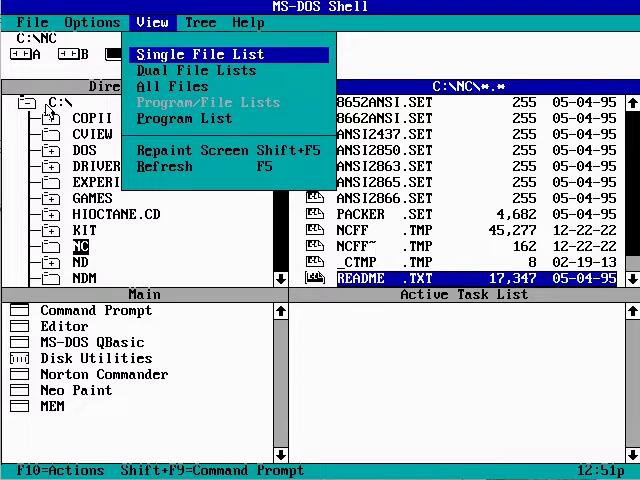
{"action": "left_click", "coordinate": [200, 22]}
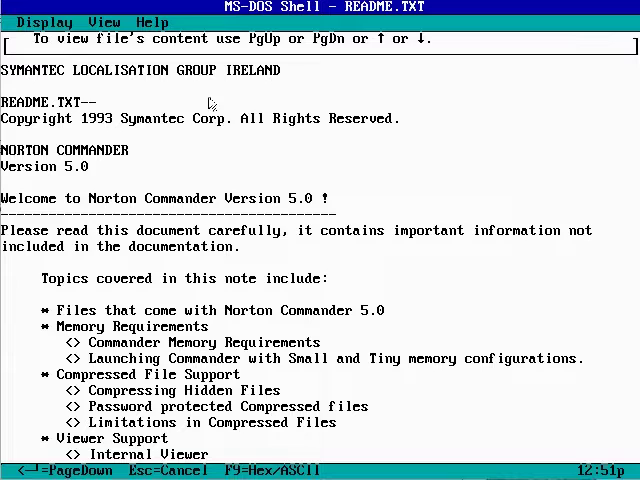
{"action": "mouse_move", "coordinate": [252, 164]}
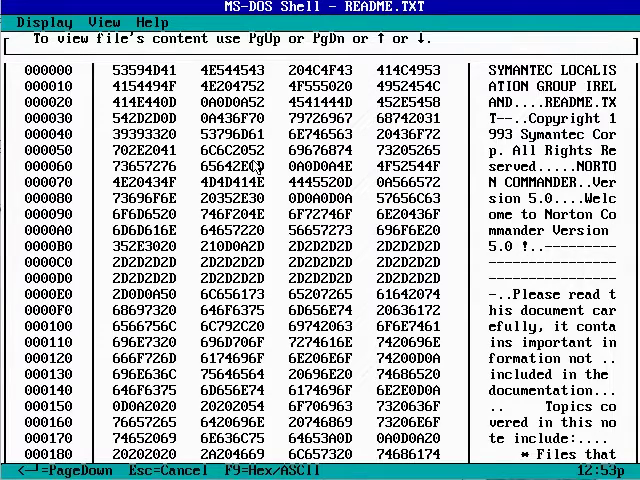
{"action": "key", "text": "Escape"}
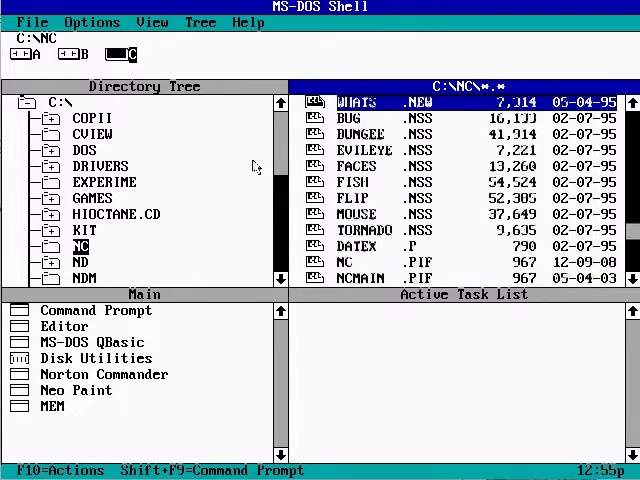
Step: Bring up the Options menu of confirmation, file display, swapper and colour settings
{"action": "scroll", "scroll_direction": "down", "scroll_amount": 3}
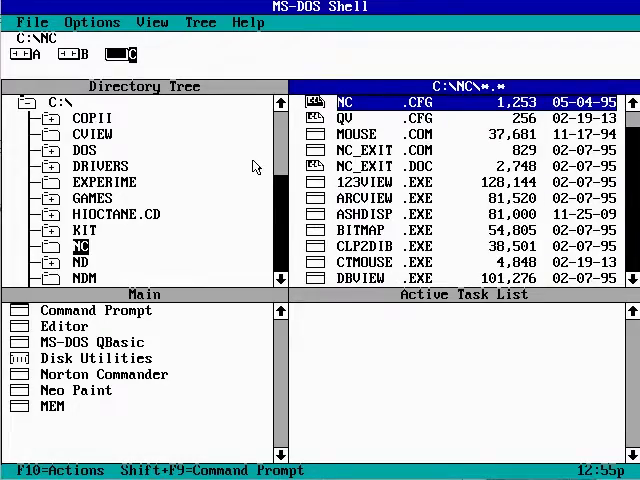
{"action": "left_click", "coordinate": [92, 22]}
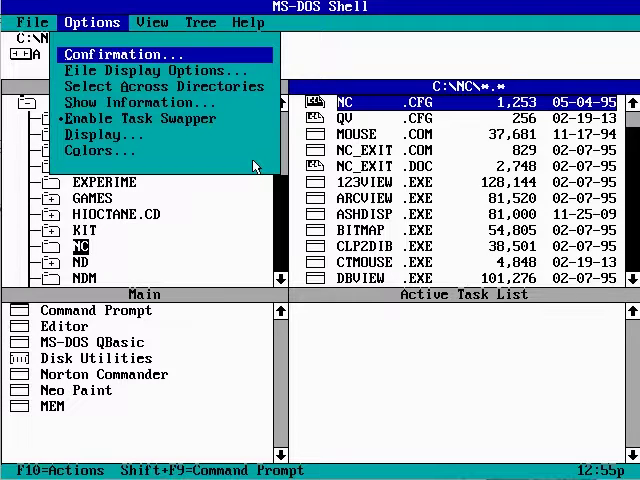
{"action": "mouse_move", "coordinate": [140, 102]}
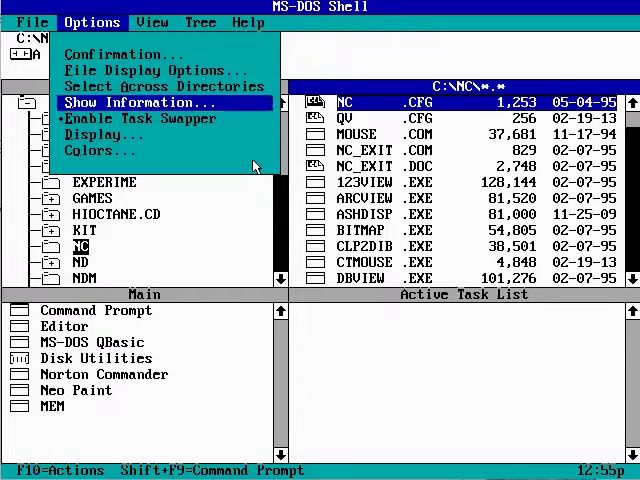
Step: Close the Options menu, leaving the C:\NC list from MC.CFG through DBVIEW.EXE
{"action": "left_click", "coordinate": [98, 134]}
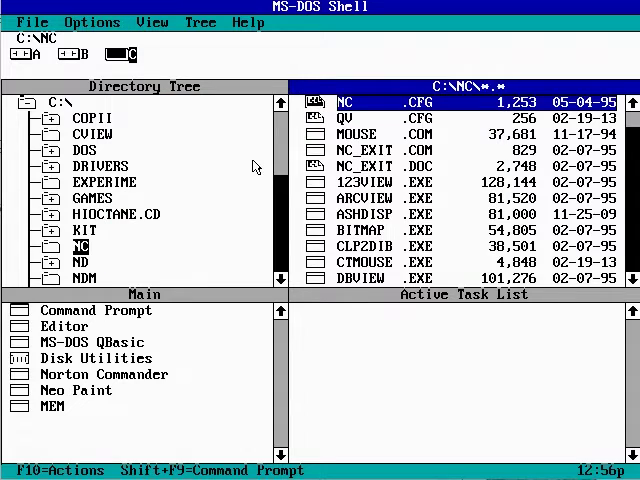
Step: Browse the Options, View, Tree and Help menus, then open and close the Help Index
{"action": "left_click", "coordinate": [92, 22]}
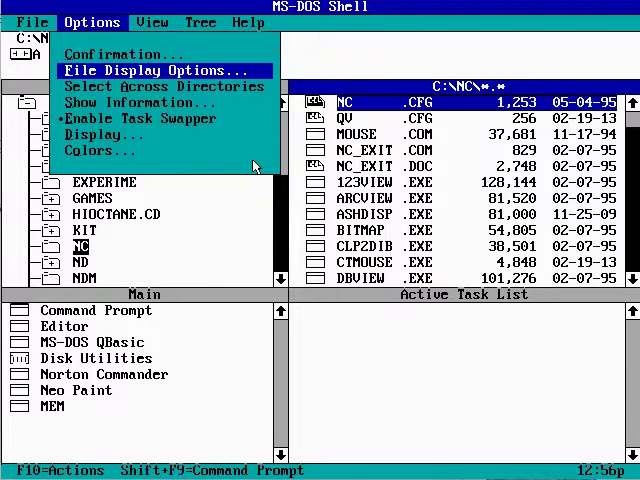
{"action": "mouse_move", "coordinate": [96, 150]}
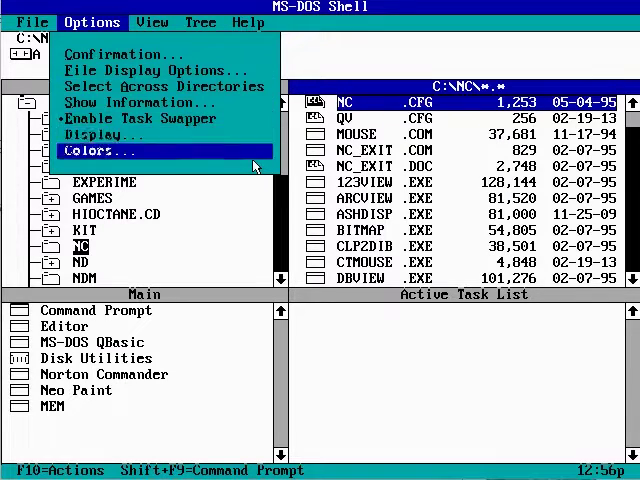
{"action": "left_click", "coordinate": [152, 22]}
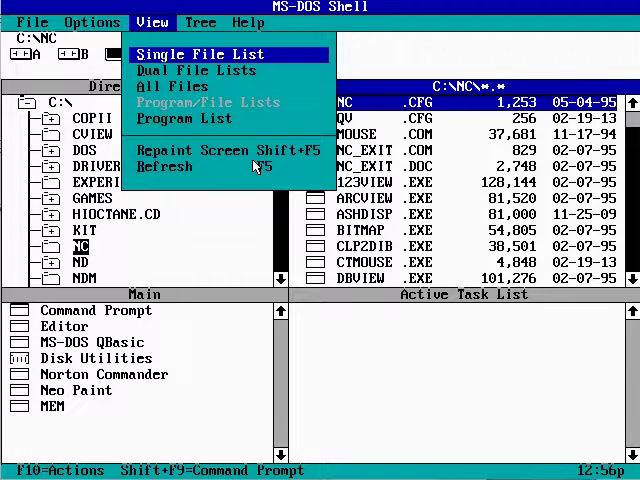
{"action": "left_click", "coordinate": [200, 22]}
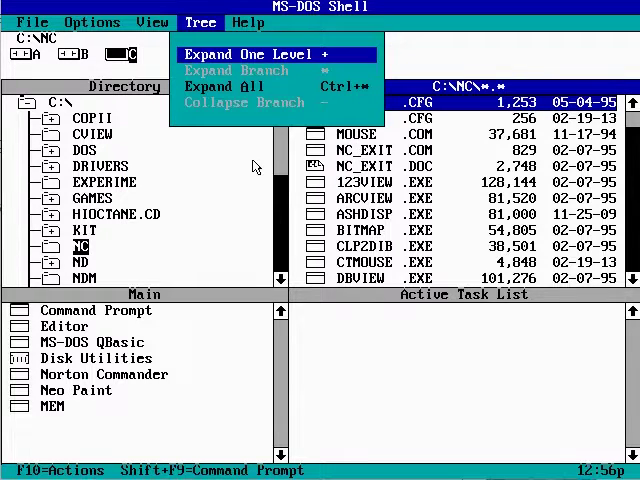
{"action": "left_click", "coordinate": [248, 22]}
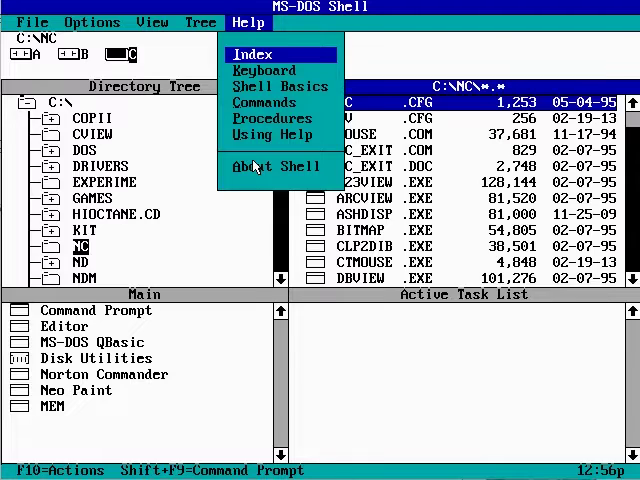
{"action": "left_click", "coordinate": [252, 54]}
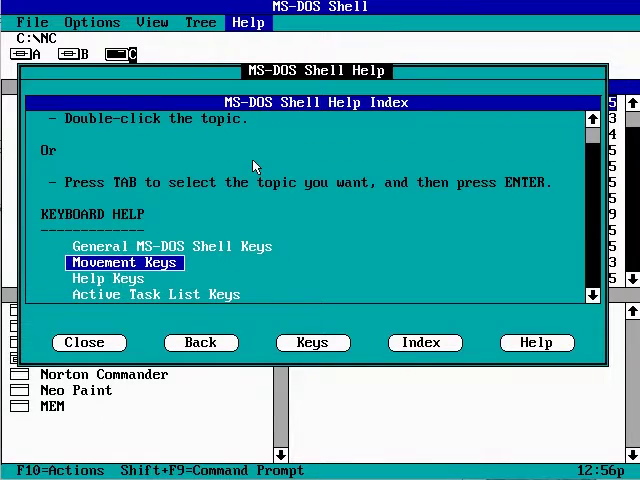
{"action": "left_click", "coordinate": [88, 342]}
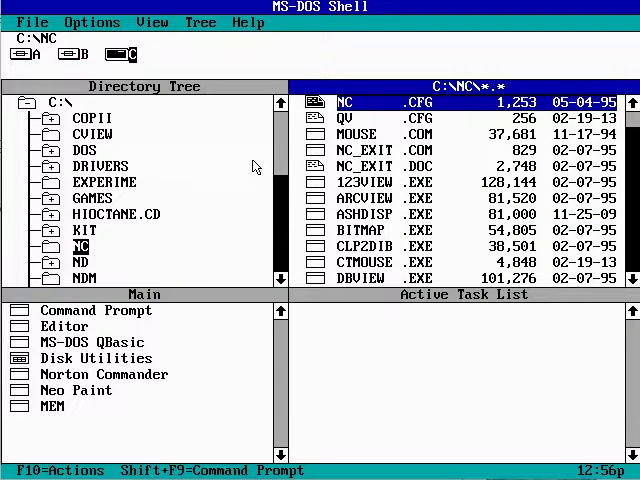
Step: Browse the Help and Tree menus again and dismiss them, back at the C:\NC list
{"action": "left_click", "coordinate": [248, 22]}
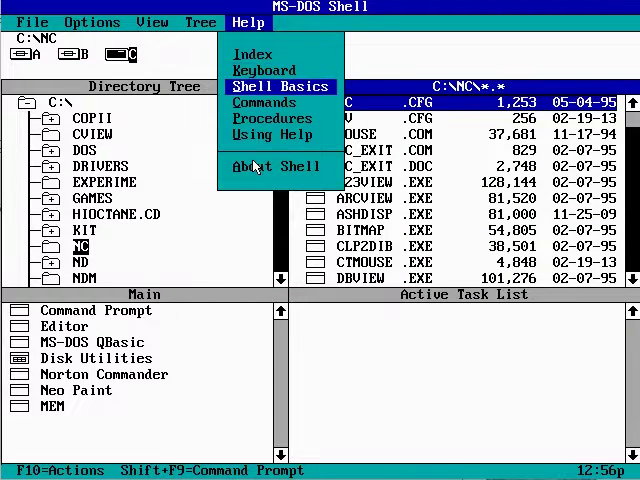
{"action": "left_click", "coordinate": [200, 22]}
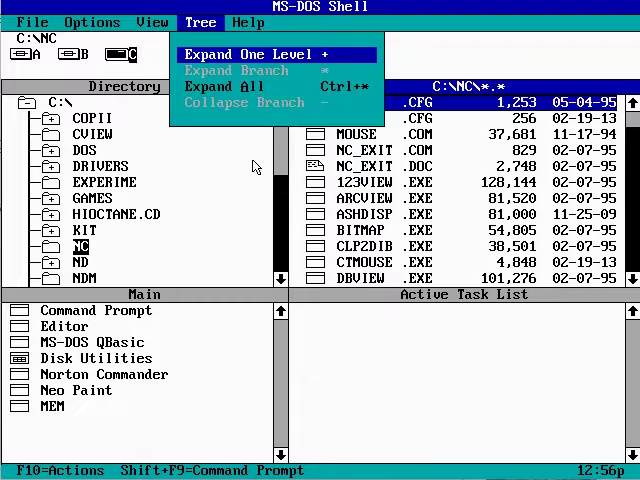
{"action": "left_click", "coordinate": [32, 22]}
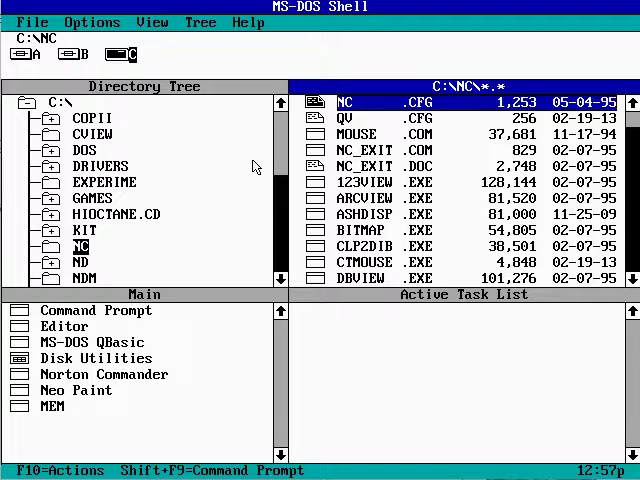
Step: Activate the Main program group list and choose Disk Utilities
{"action": "left_click", "coordinate": [96, 358]}
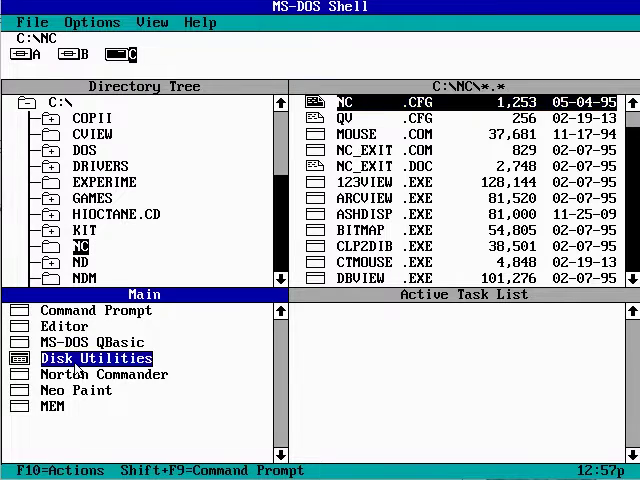
{"action": "double_click", "coordinate": [96, 358]}
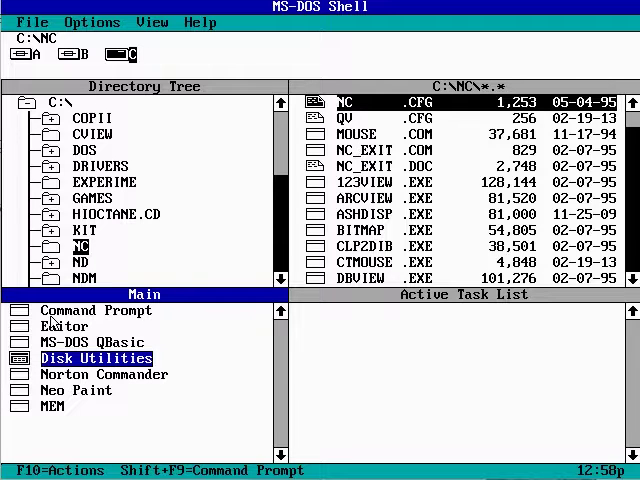
Step: Review the File menu commands available for program items
{"action": "left_click", "coordinate": [32, 20]}
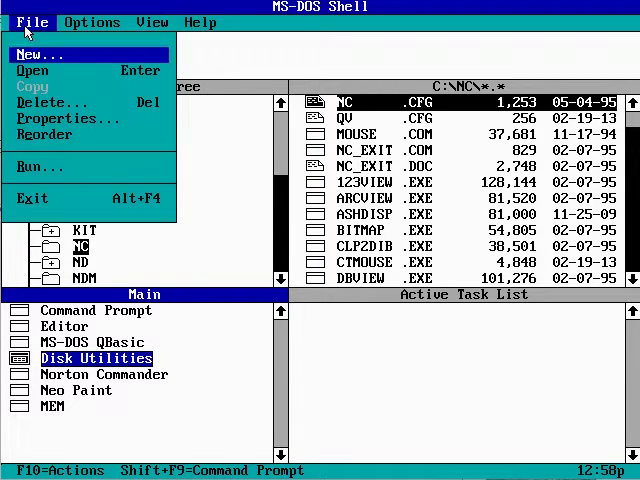
{"action": "left_click", "coordinate": [62, 118]}
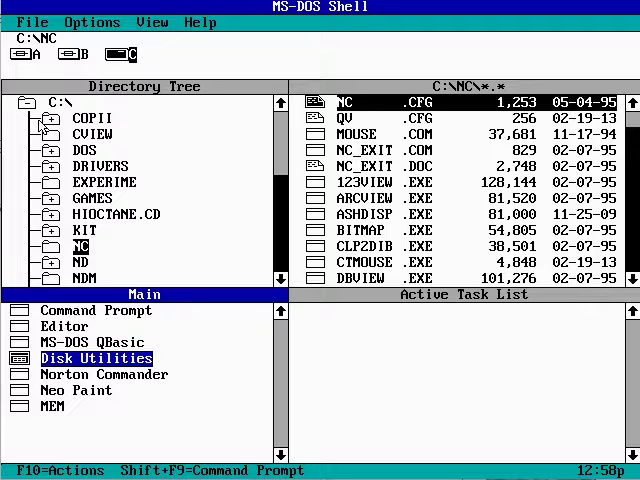
{"action": "left_click", "coordinate": [32, 22]}
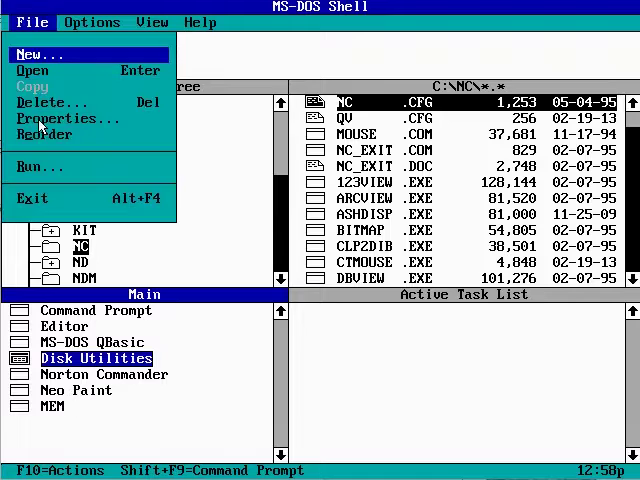
Step: Check the Options menu settings, then return to the File menu
{"action": "left_click", "coordinate": [92, 20]}
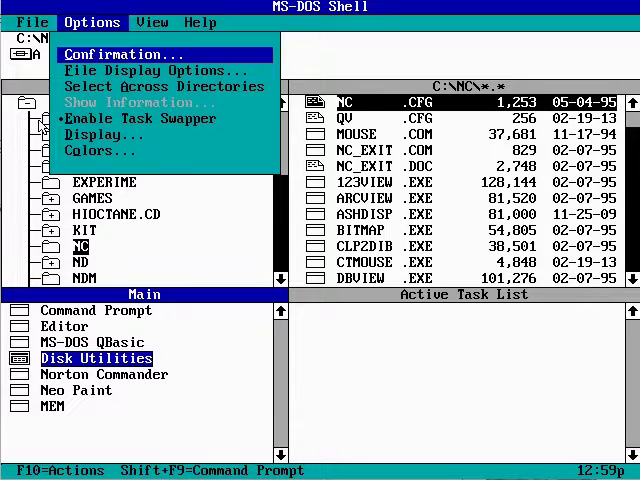
{"action": "left_click", "coordinate": [152, 22]}
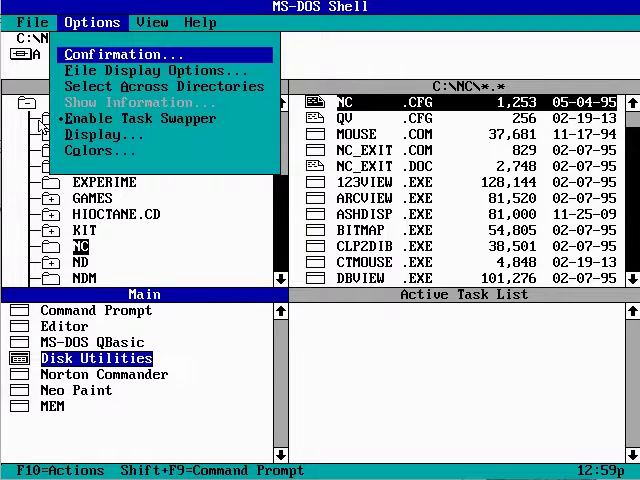
{"action": "left_click", "coordinate": [32, 20]}
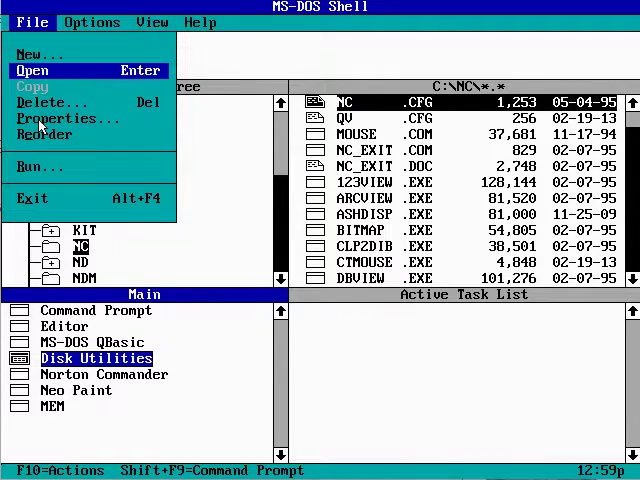